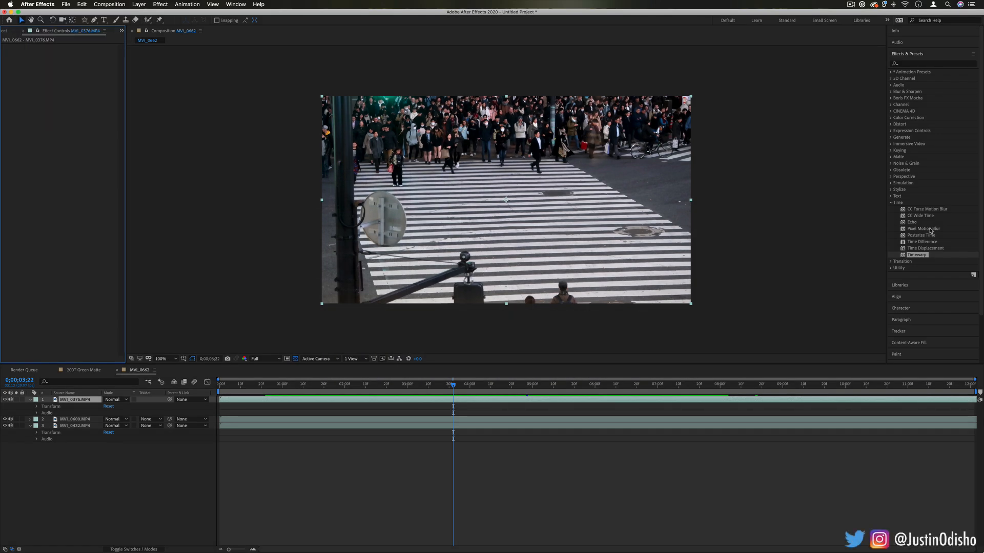
pyautogui.moveTo(901, 203)
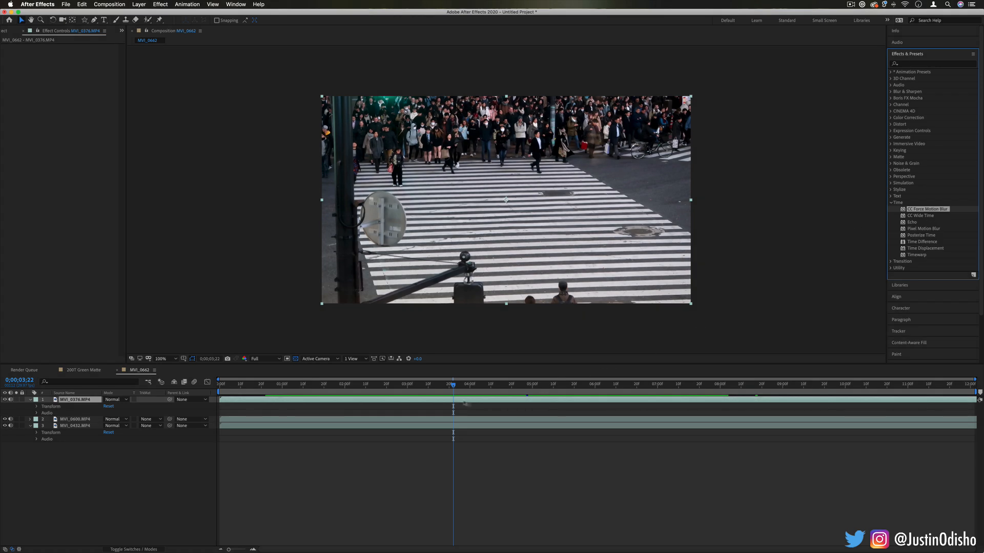
# Step: Drag CC Force Motion Blur from Effects & Presets > Time onto the MVI_0376 crosswalk layer
pyautogui.moveTo(452, 383); pyautogui.dragTo(387, 383)
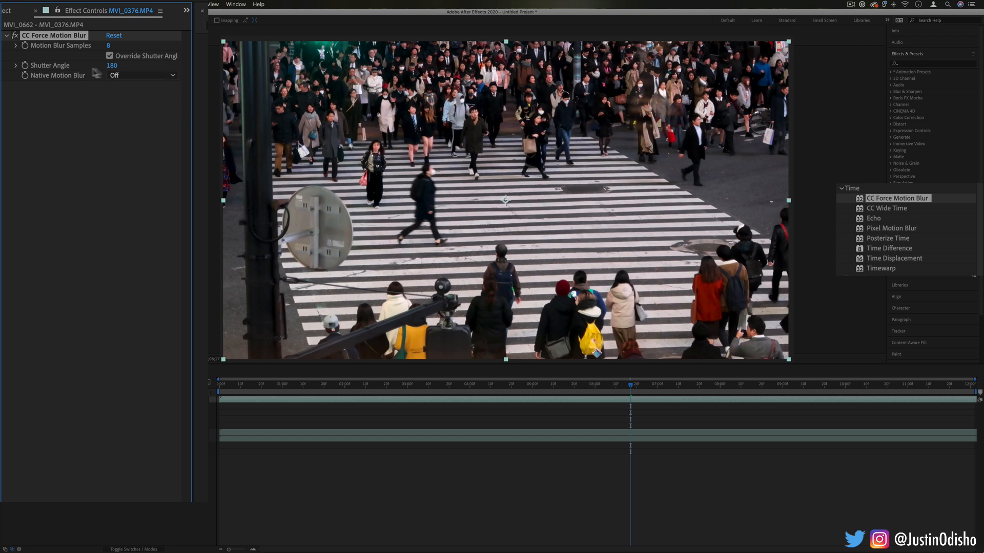
# Step: Set CC Force Motion Blur to shutter angle 1088 and 11 motion blur samples
pyautogui.moveTo(112, 65); pyautogui.dragTo(139, 66)
pyautogui.write('3')
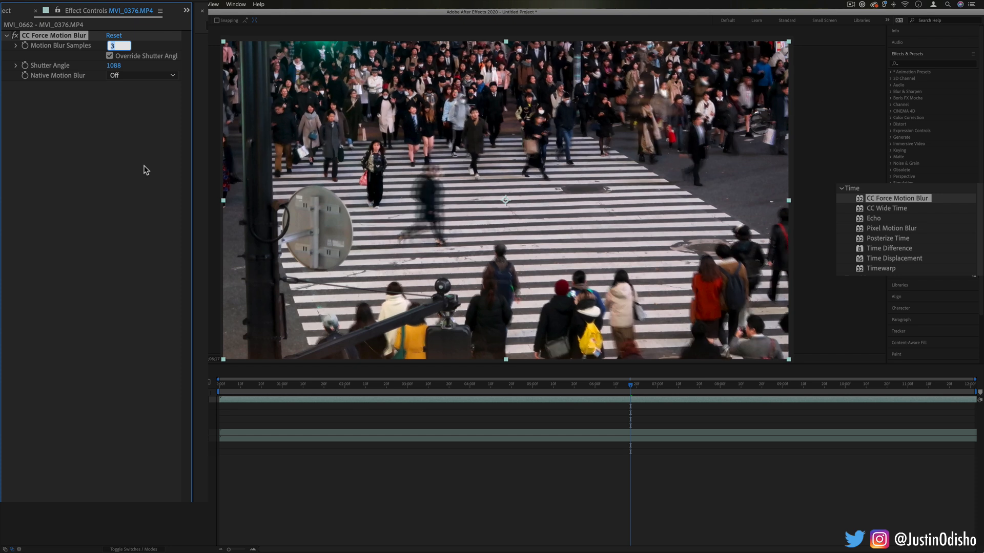
pyautogui.write('11')
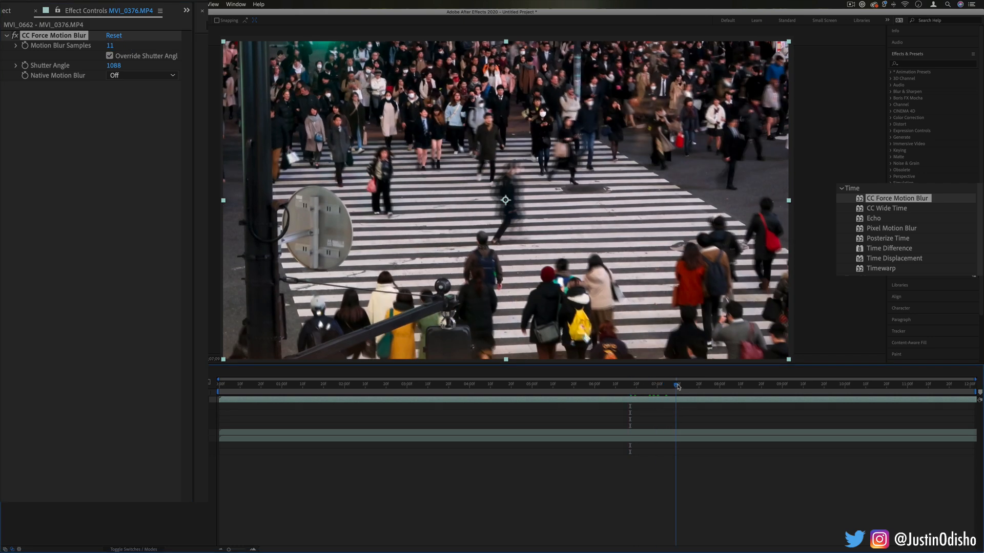
# Step: Scrub the timeline to preview the streaking walkers at later moments
pyautogui.moveTo(676, 384); pyautogui.dragTo(610, 384)
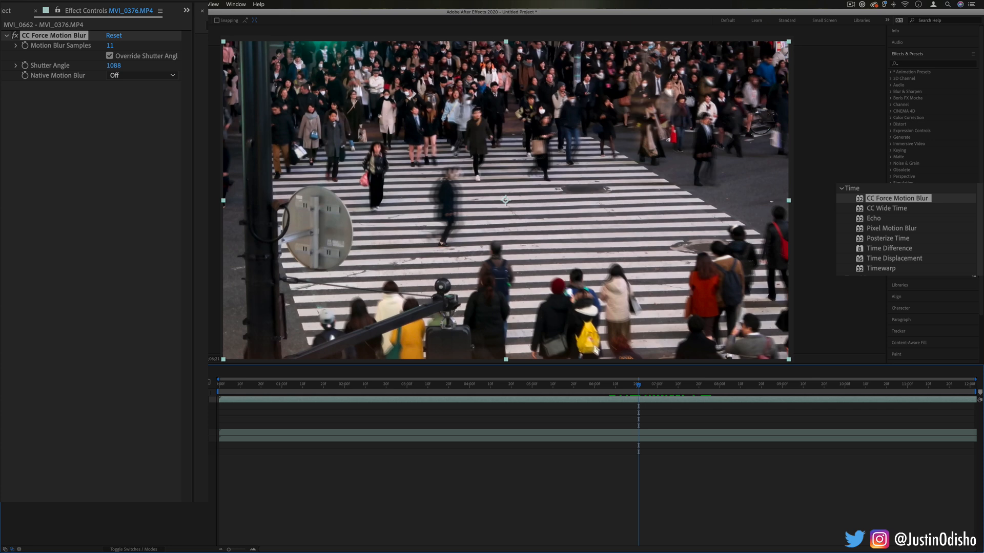
pyautogui.moveTo(638, 390); pyautogui.dragTo(689, 389)
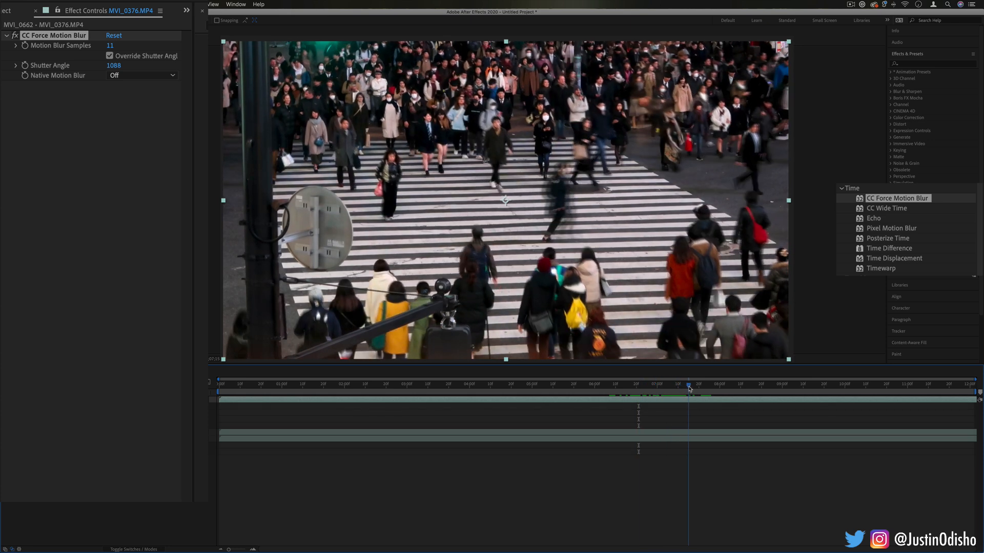
pyautogui.click(627, 383)
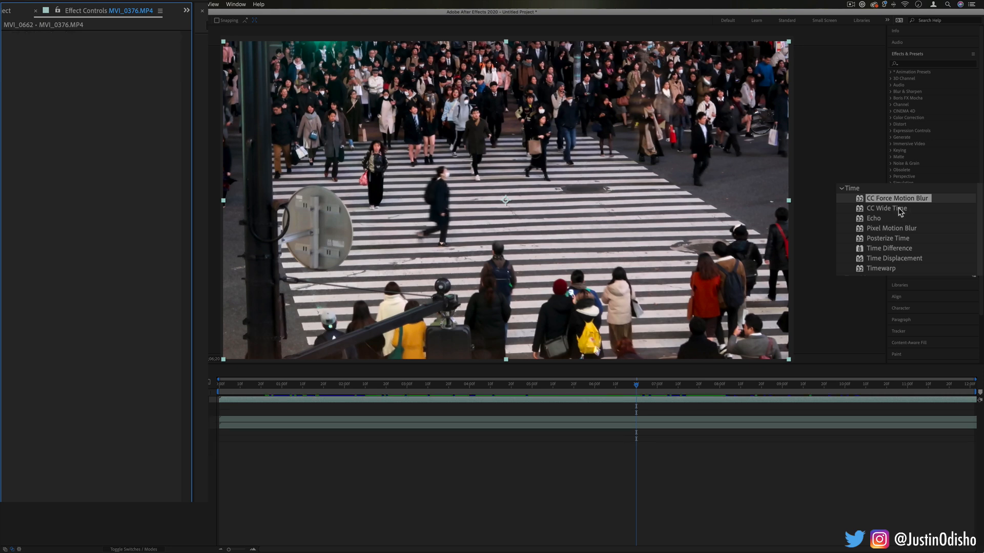
# Step: Apply CC Wide Time and raise it to 62 forward and 51 backward steps
pyautogui.doubleClick(887, 208)
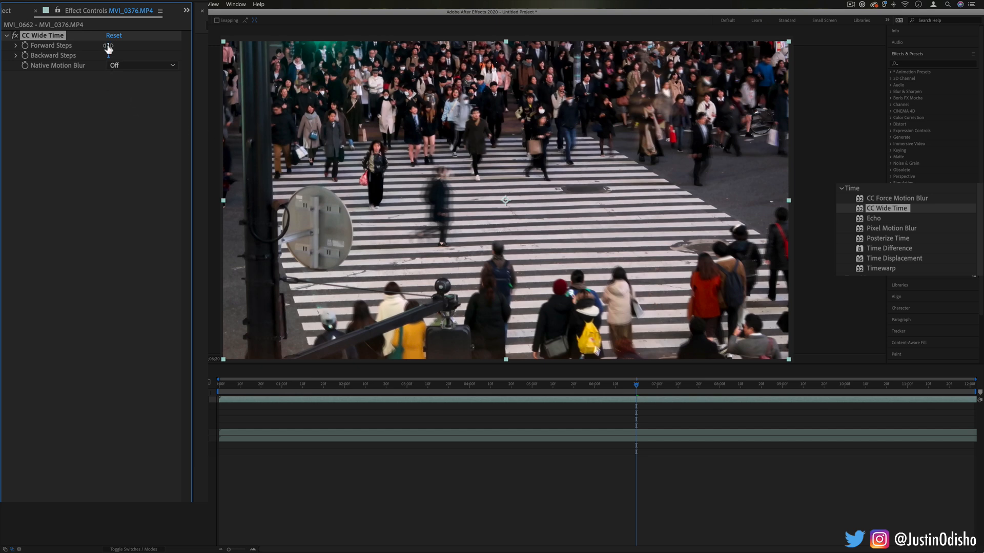
pyautogui.click(107, 45)
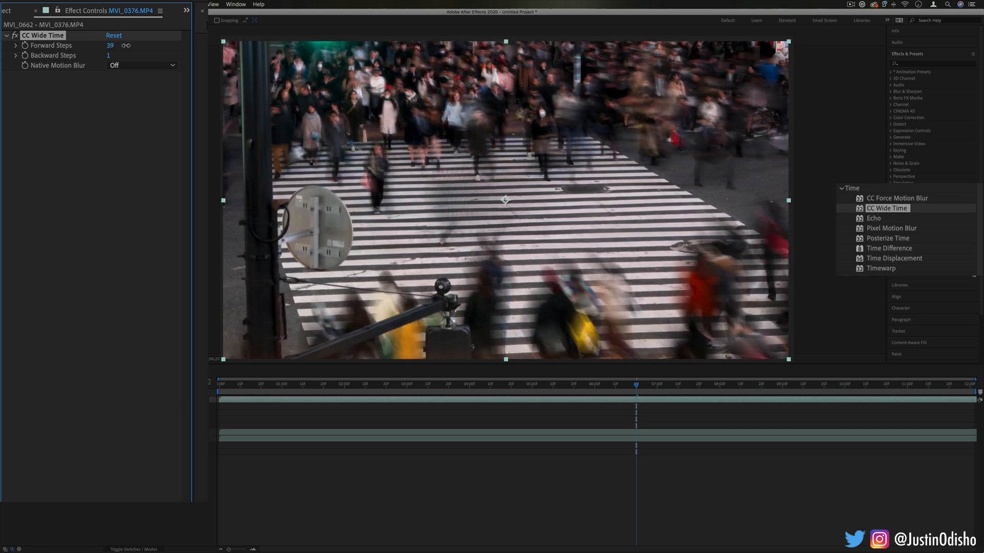
pyautogui.moveTo(110, 45); pyautogui.dragTo(132, 45)
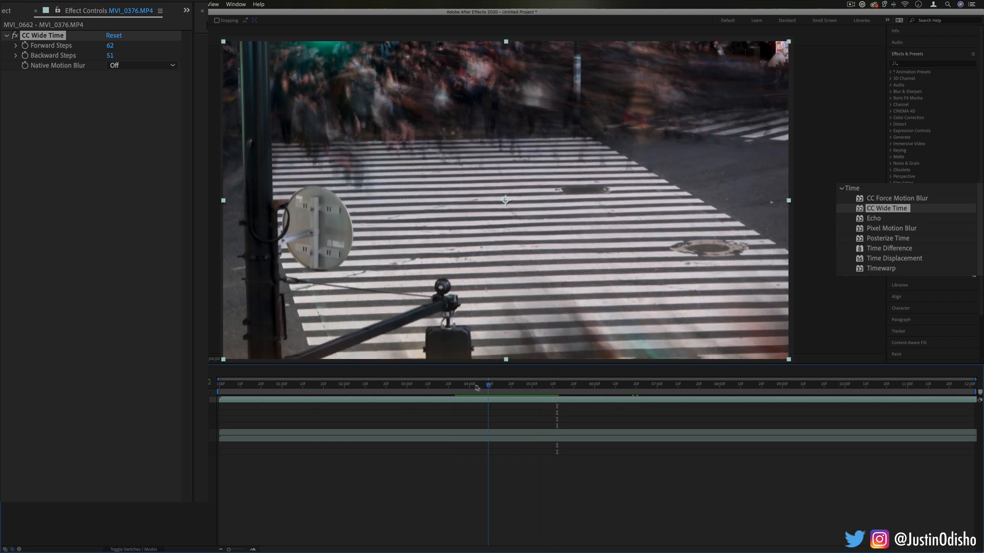
# Step: Move to a later moment showing the crowd smeared into dense streaks
pyautogui.click(459, 384)
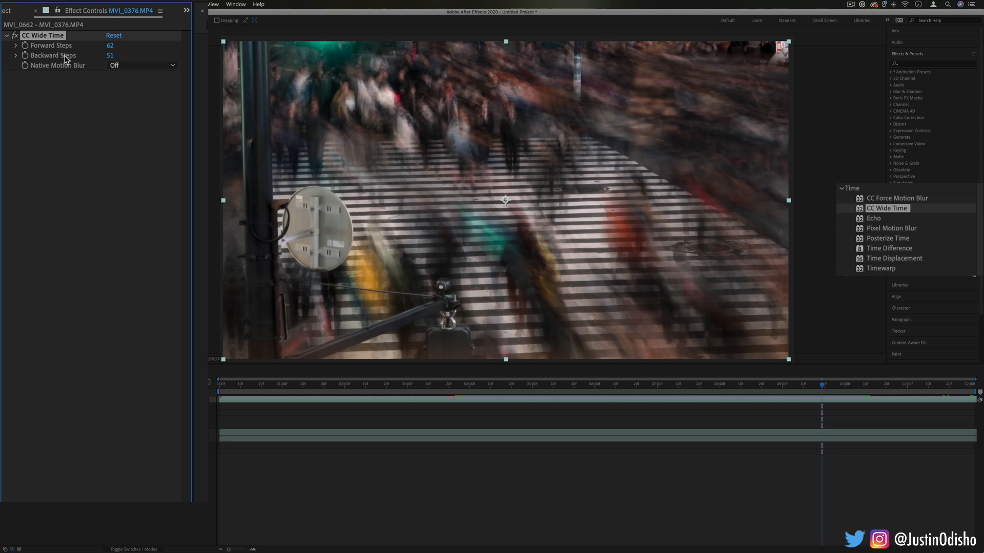
pyautogui.moveTo(67, 59)
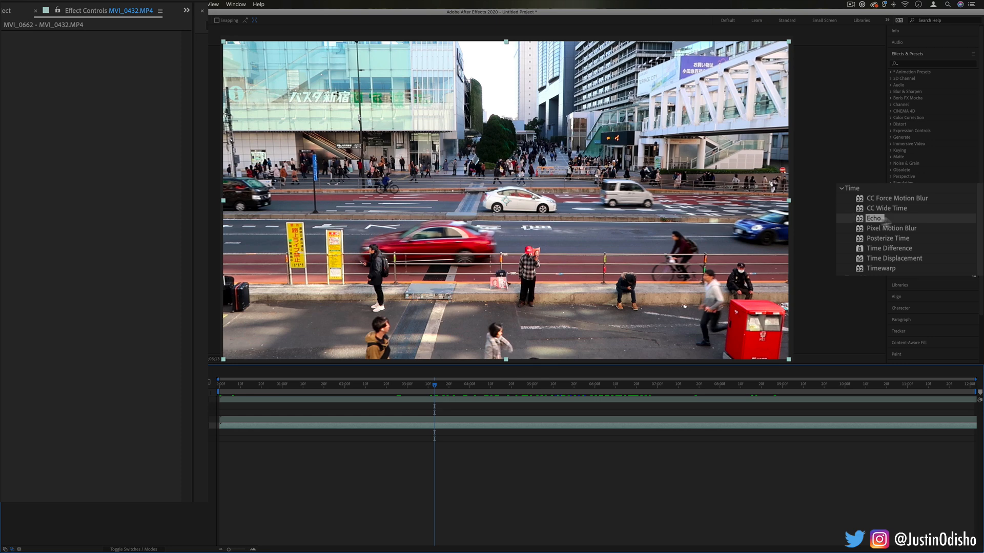
# Step: Apply Echo to the street-traffic clip with 3 echoes at -0.133 seconds echo time
pyautogui.doubleClick(873, 217)
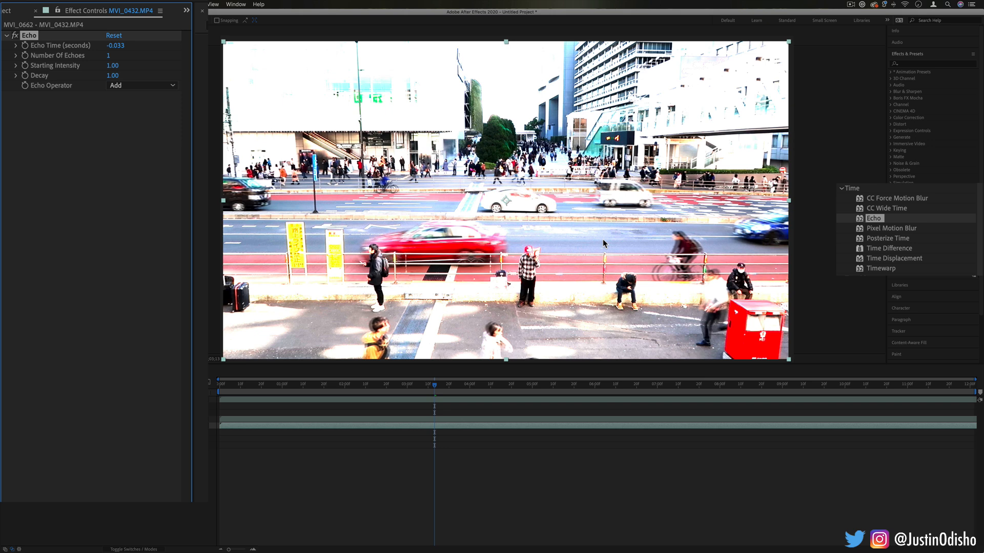
pyautogui.moveTo(543, 218)
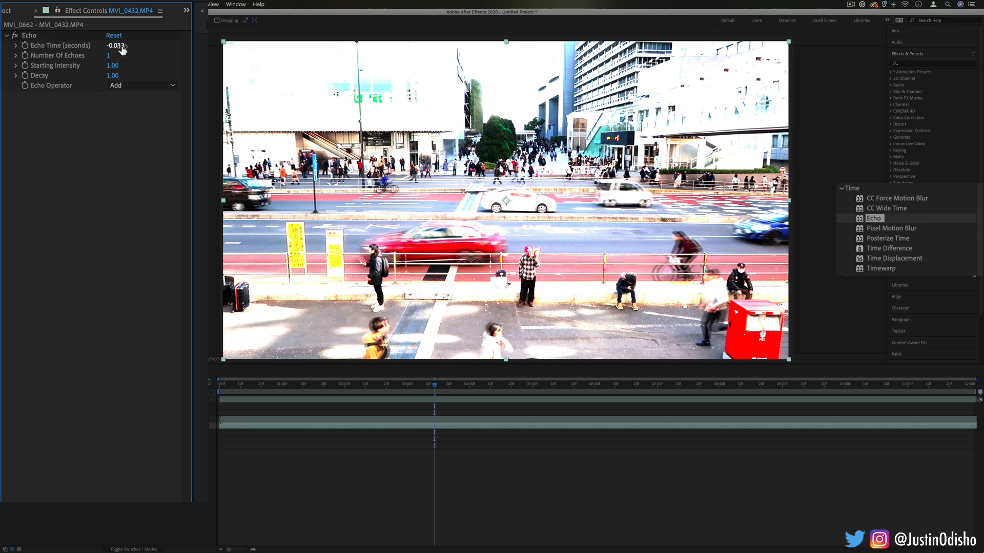
pyautogui.moveTo(116, 46); pyautogui.dragTo(115, 45)
pyautogui.write('-0.133')
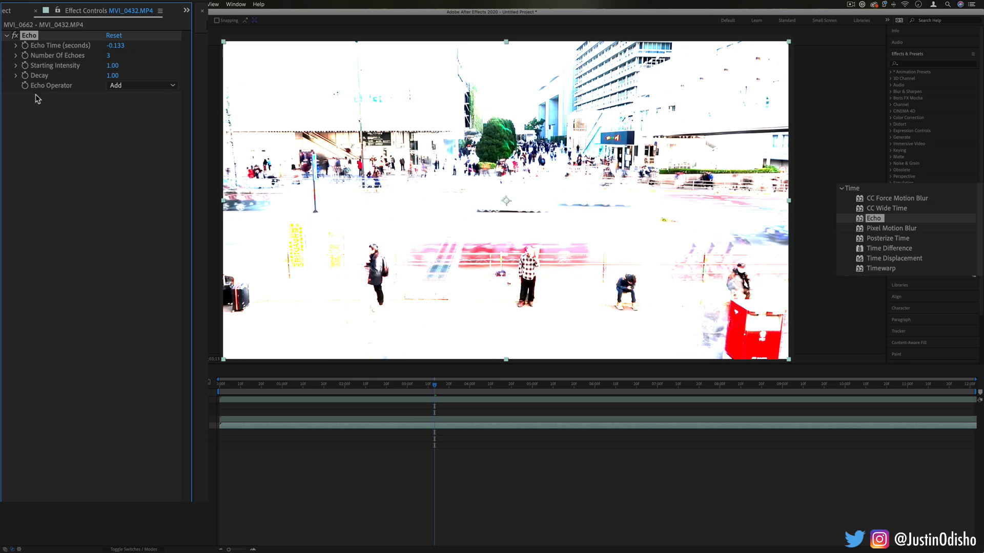
pyautogui.moveTo(60, 92)
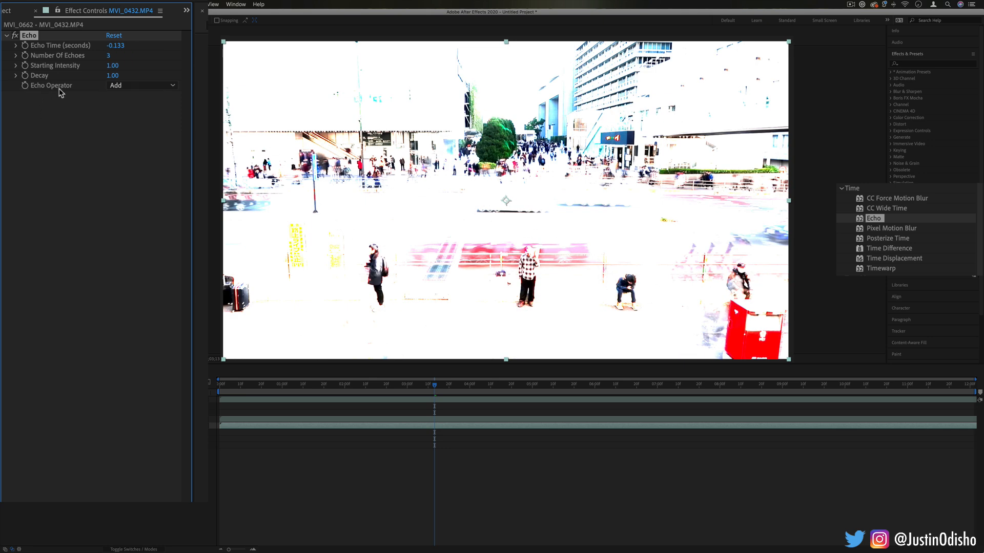
pyautogui.moveTo(85, 101)
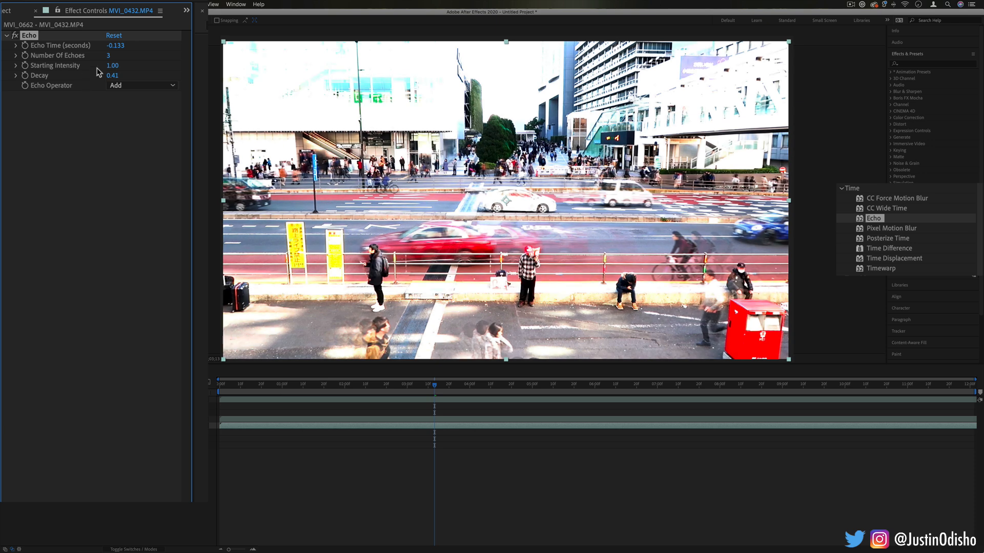
# Step: Lower Echo's starting intensity below 1.00 alongside a 0.41 decay
pyautogui.moveTo(112, 66); pyautogui.dragTo(103, 66)
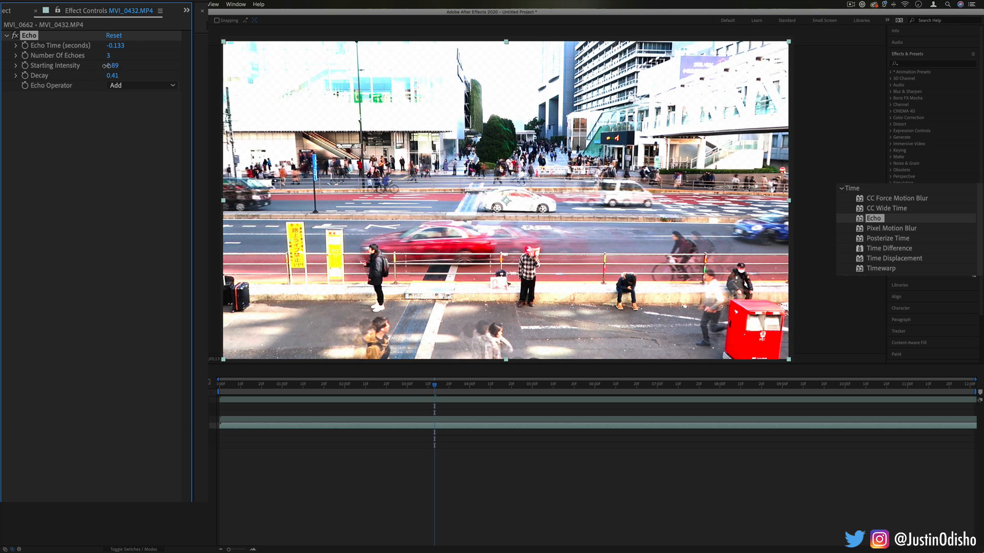
pyautogui.moveTo(112, 66); pyautogui.dragTo(116, 66)
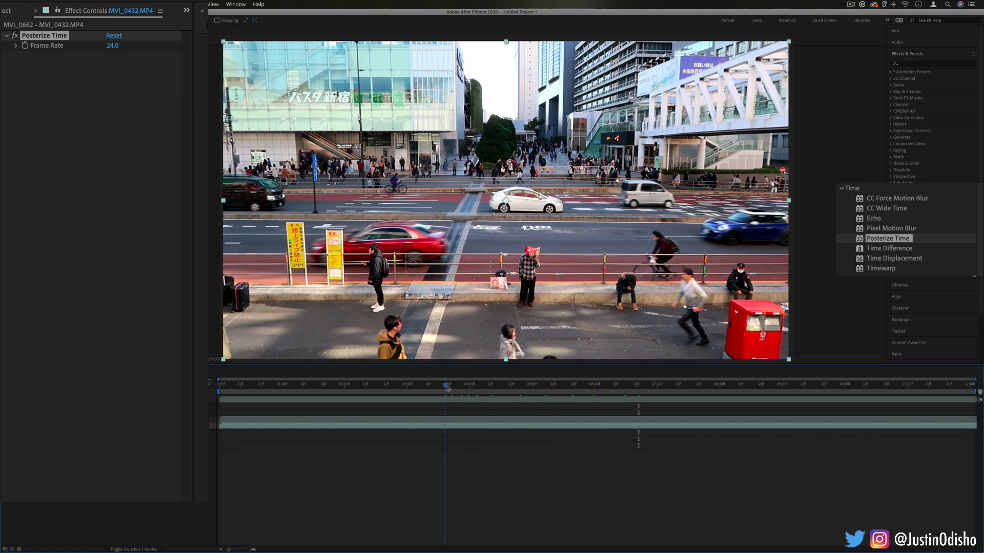
# Step: Set Posterize Time's frame rate to 3, then 2, for a choppy street clip
pyautogui.click(112, 45)
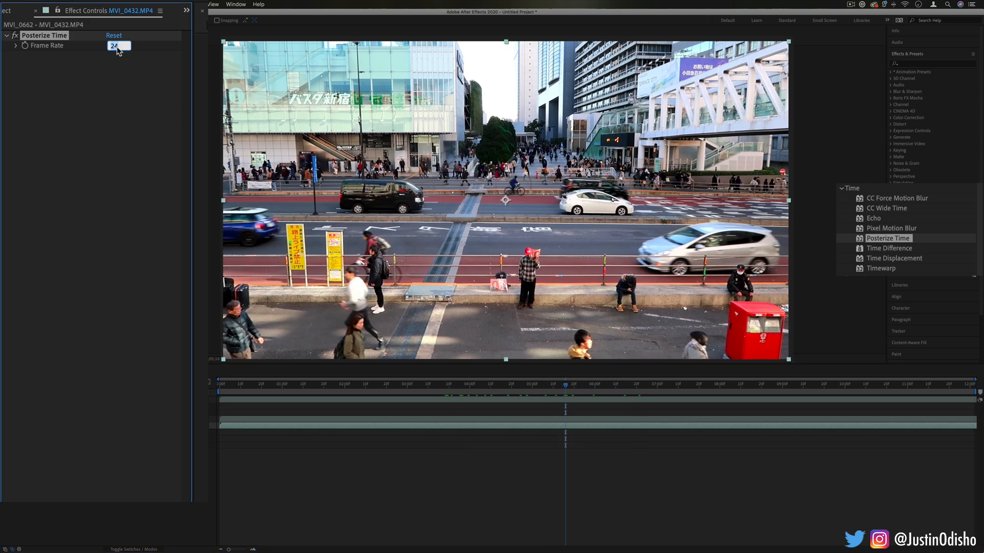
pyautogui.write('3.0')
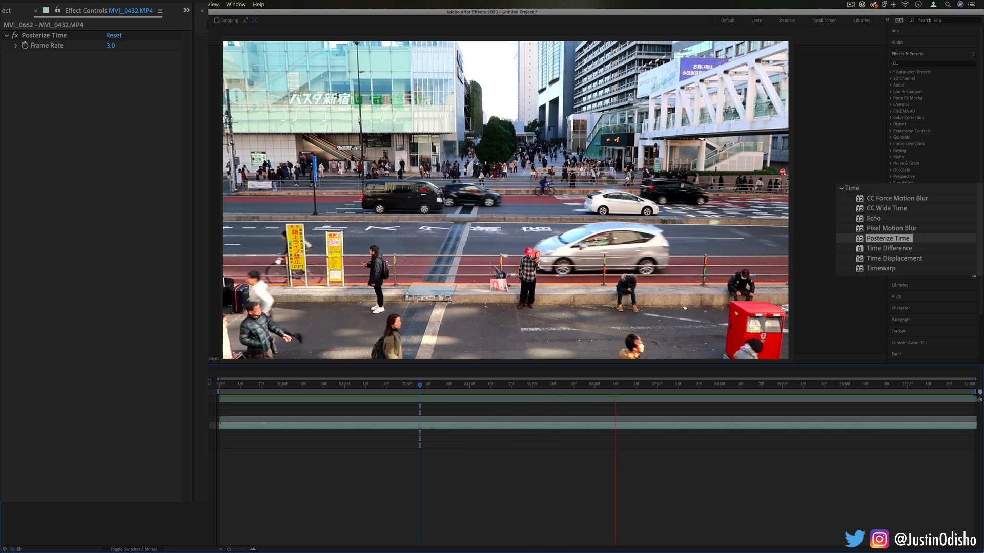
pyautogui.write('2')
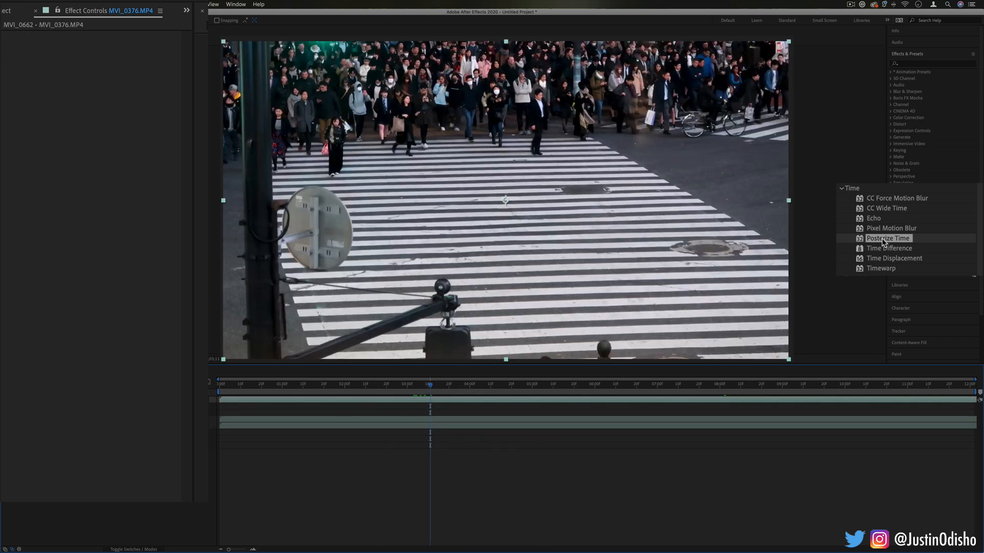
pyautogui.moveTo(888, 248)
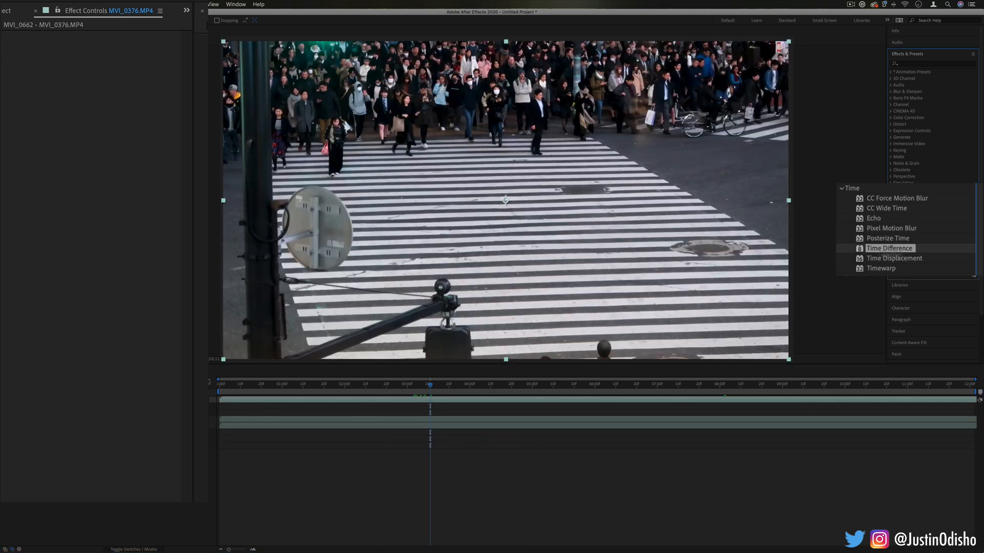
# Step: Apply Time Difference to the crosswalk clip with the clip itself as target layer
pyautogui.doubleClick(889, 248)
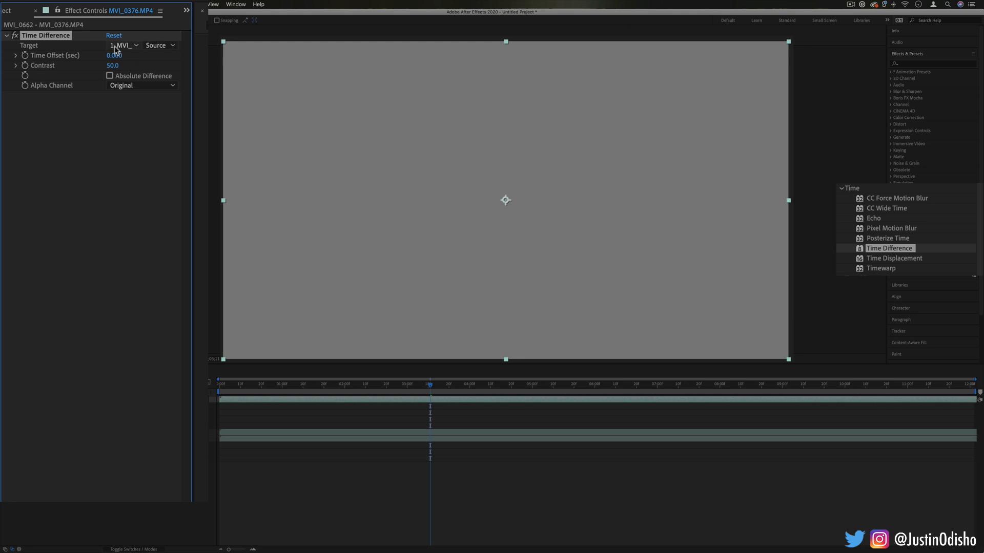
pyautogui.click(124, 45)
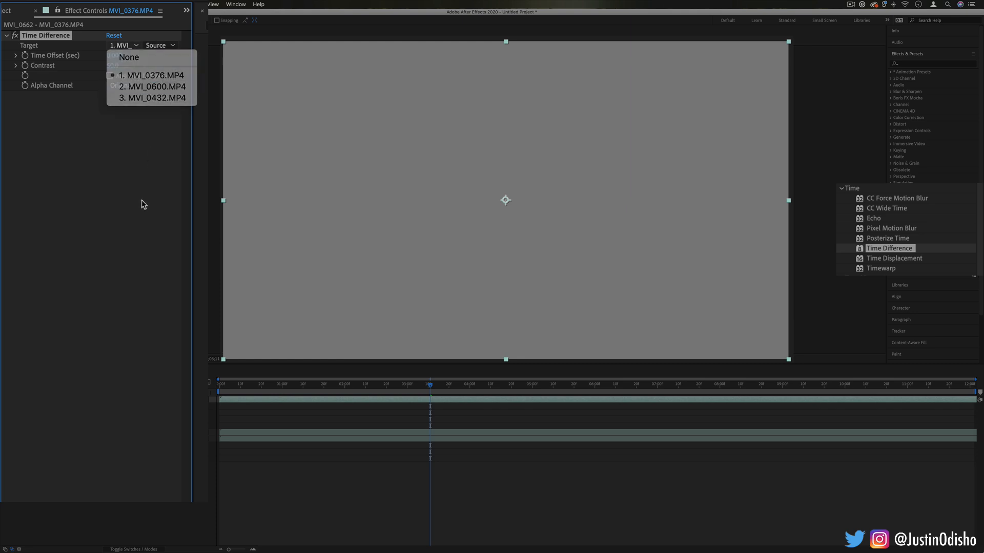
pyautogui.click(151, 75)
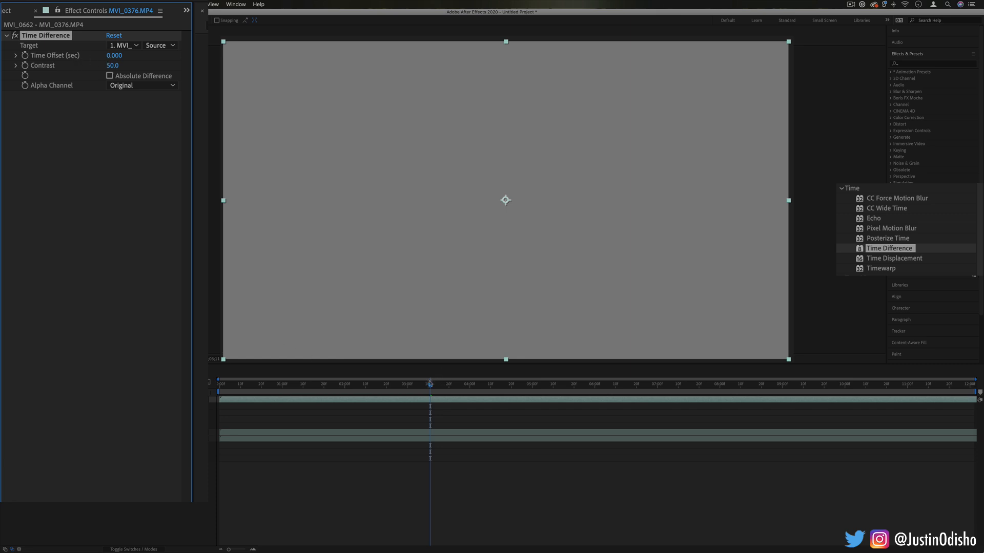
# Step: Raise the time offset to about 0.32 s and enable Absolute Difference so walkers glow on black
pyautogui.moveTo(429, 389); pyautogui.dragTo(406, 390)
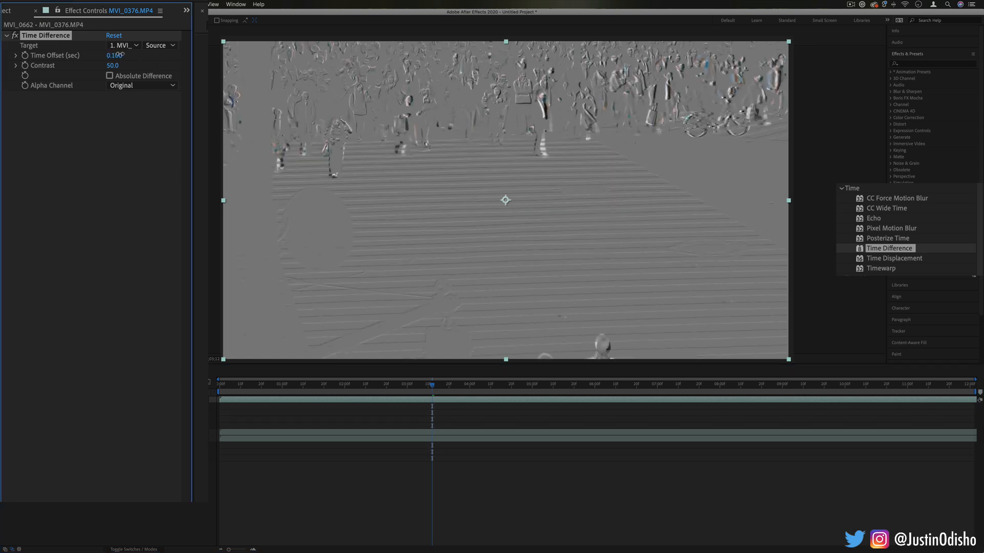
pyautogui.moveTo(112, 55); pyautogui.dragTo(125, 55)
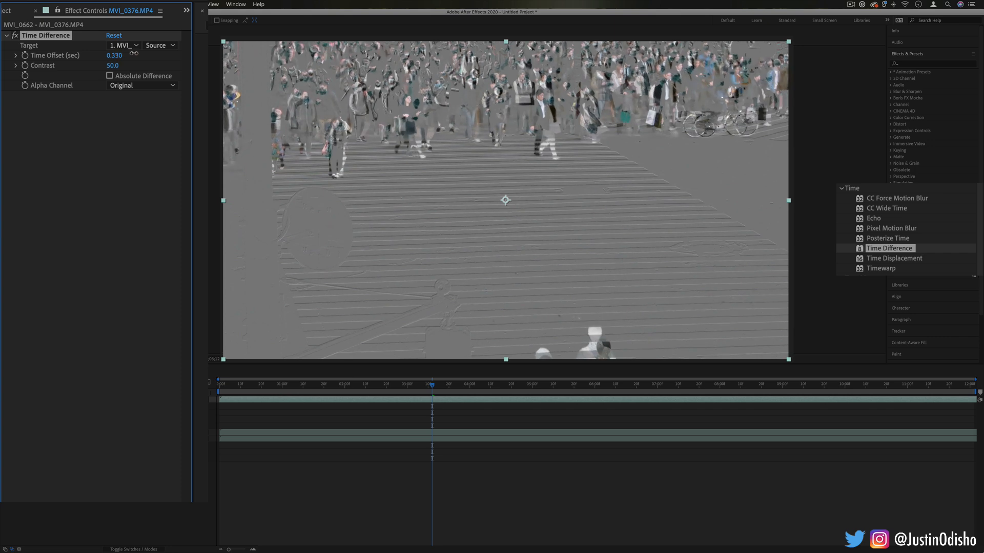
pyautogui.click(114, 55)
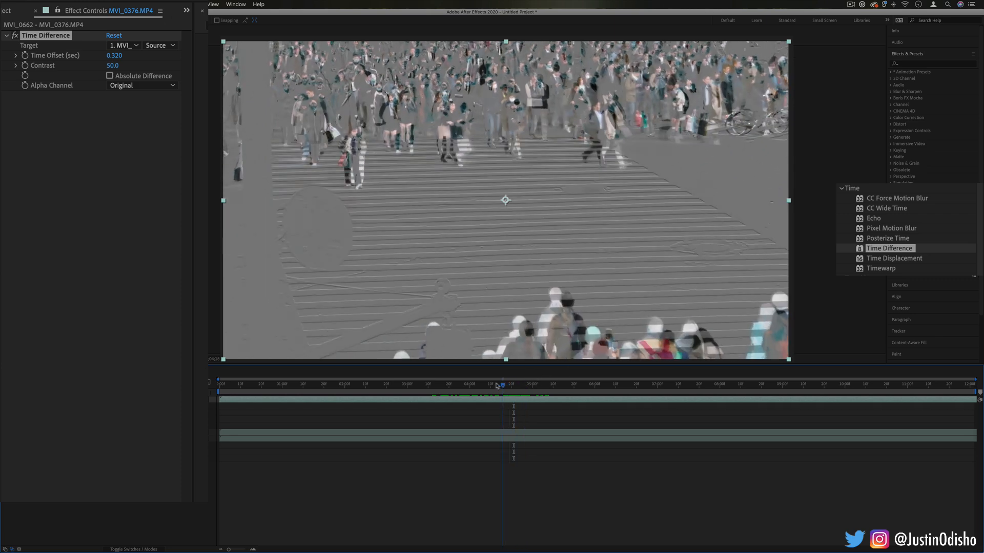
pyautogui.click(561, 383)
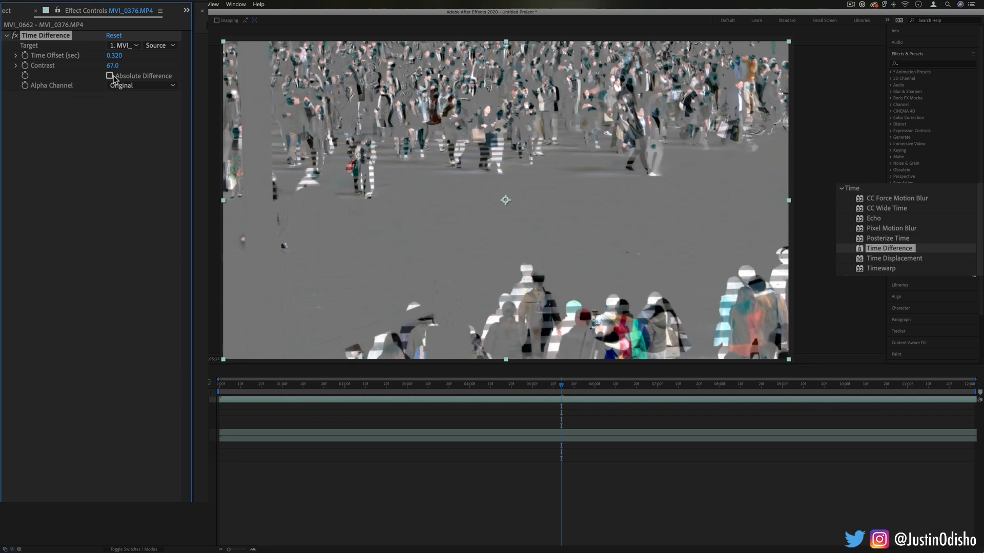
pyautogui.click(109, 76)
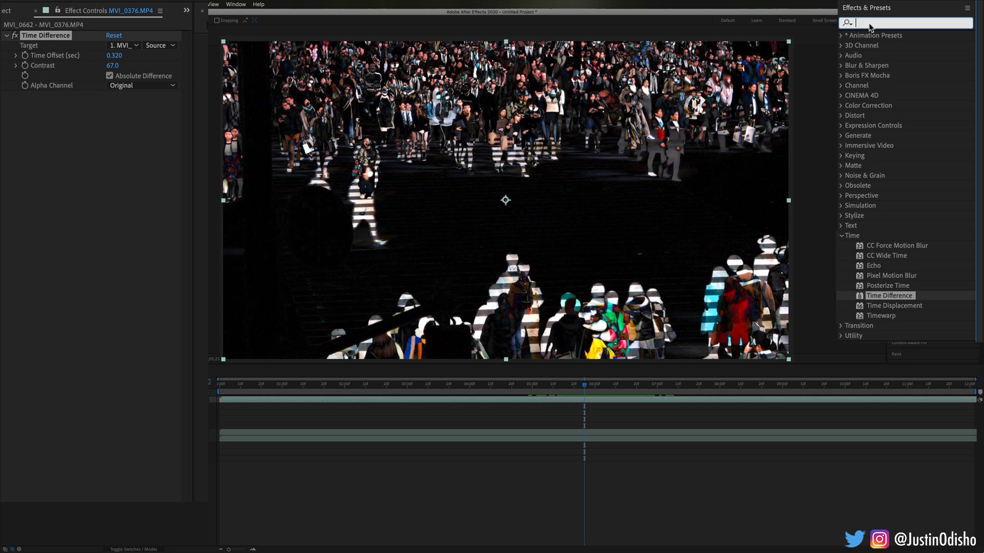
# Step: Search effects for 'photo', apply Photo Filter set to Blue, and preview an earlier moment
pyautogui.write('blu')
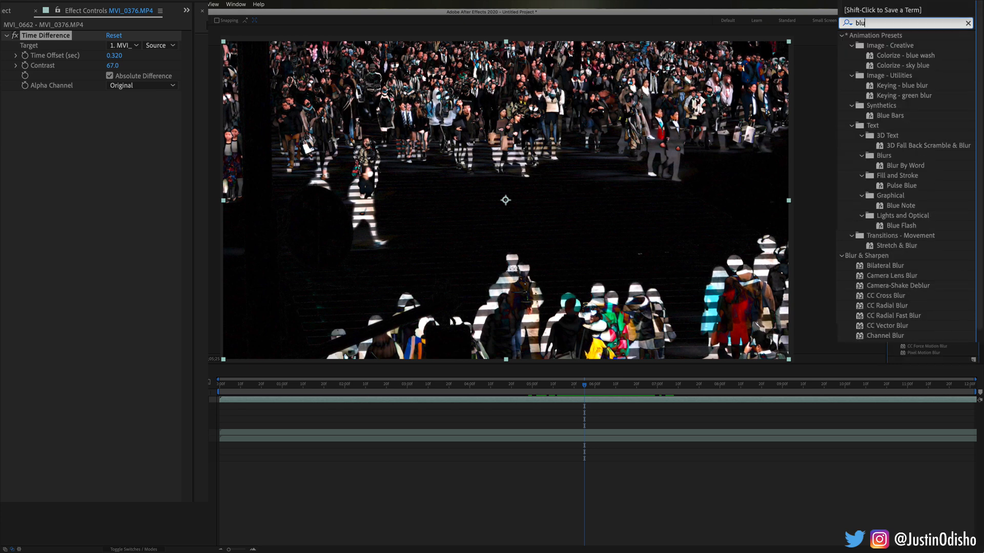
pyautogui.write('p')
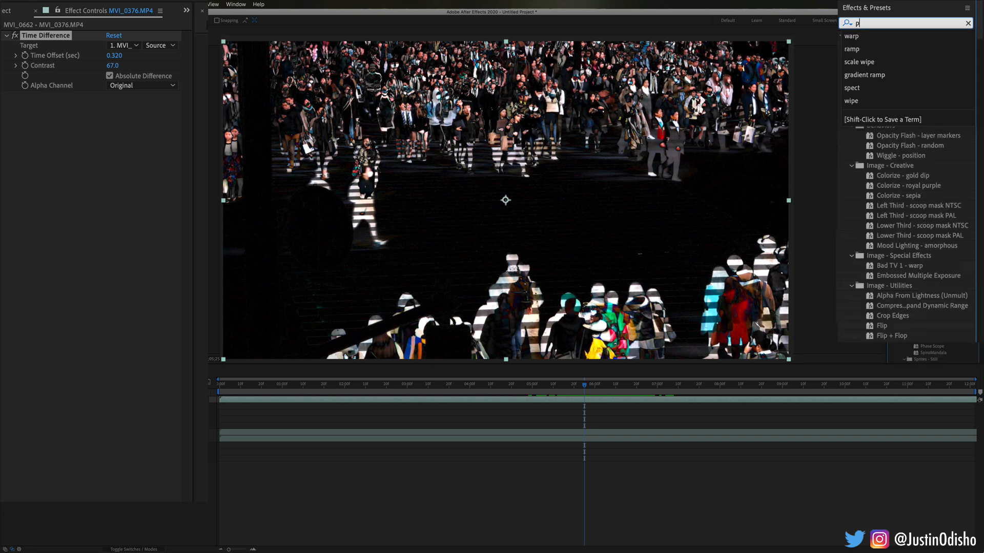
pyautogui.write('hoto')
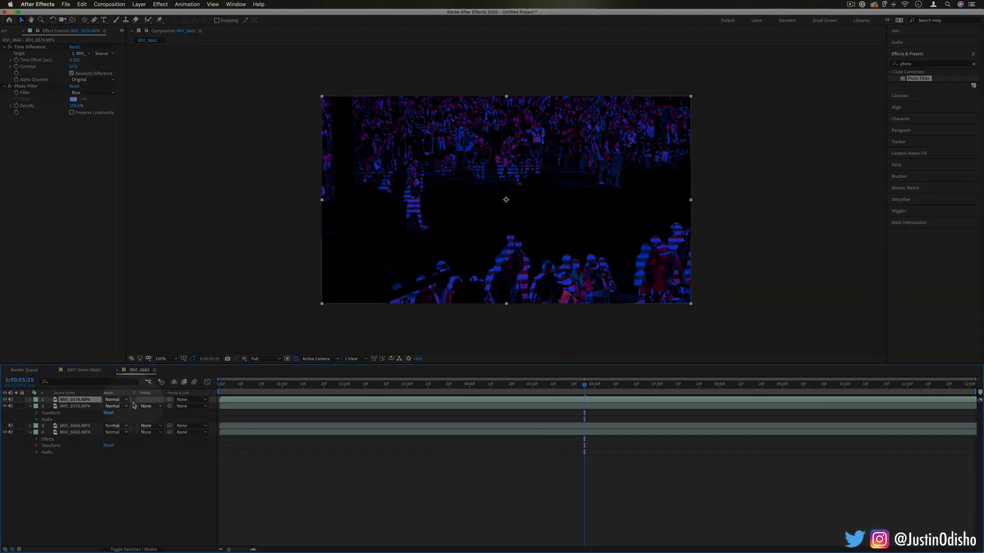
pyautogui.click(115, 399)
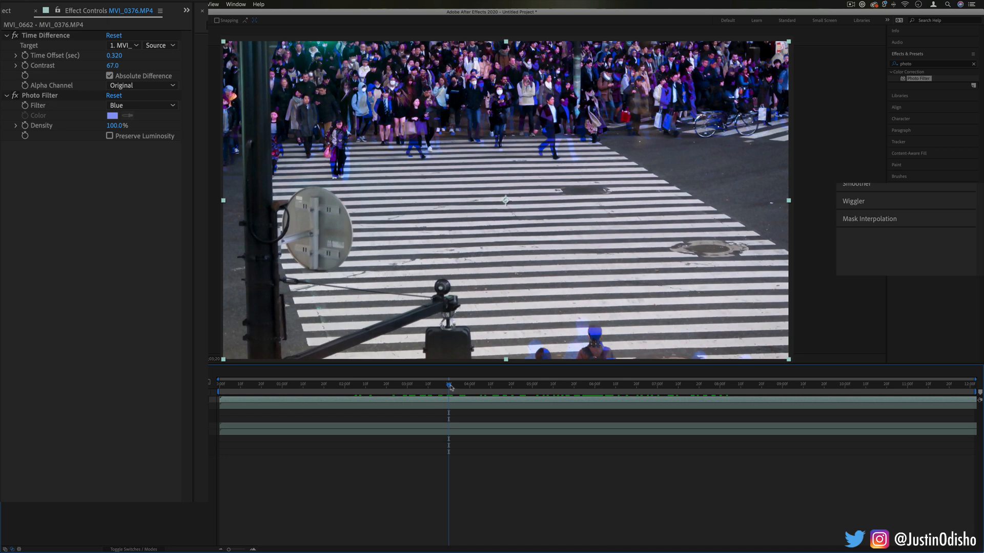
pyautogui.click(623, 384)
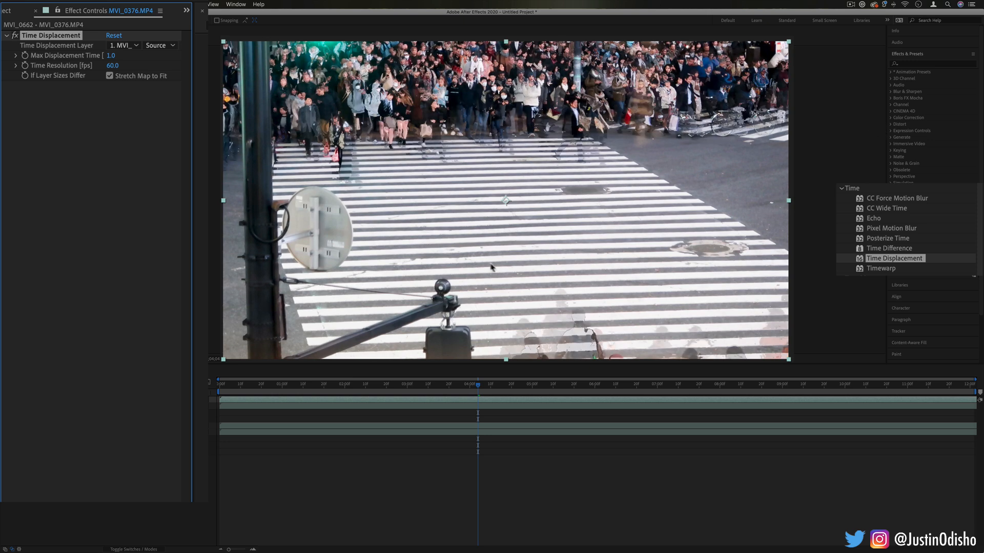
pyautogui.moveTo(607, 304)
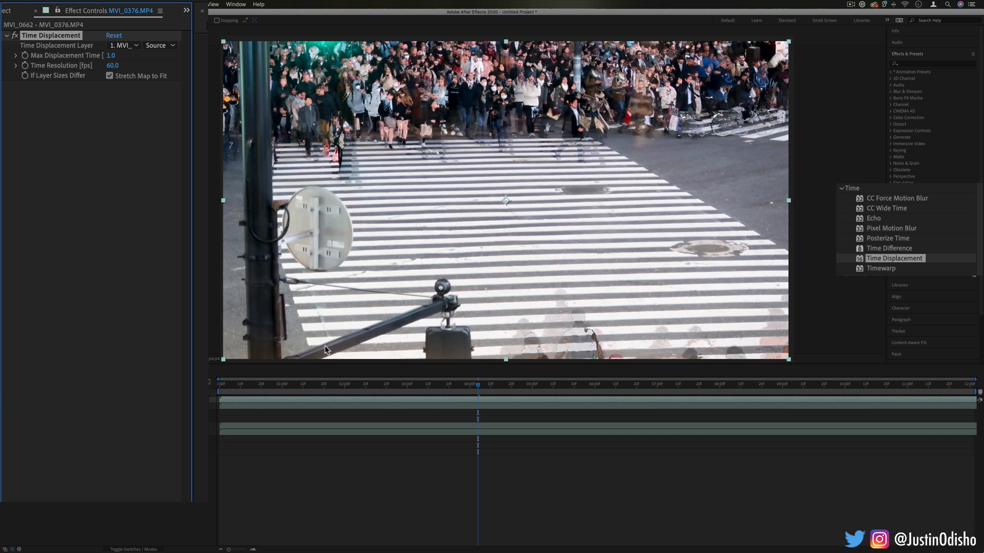
# Step: Choose 1. MVI_0376.MP4 as the Time Displacement layer and open the layer options
pyautogui.click(124, 45)
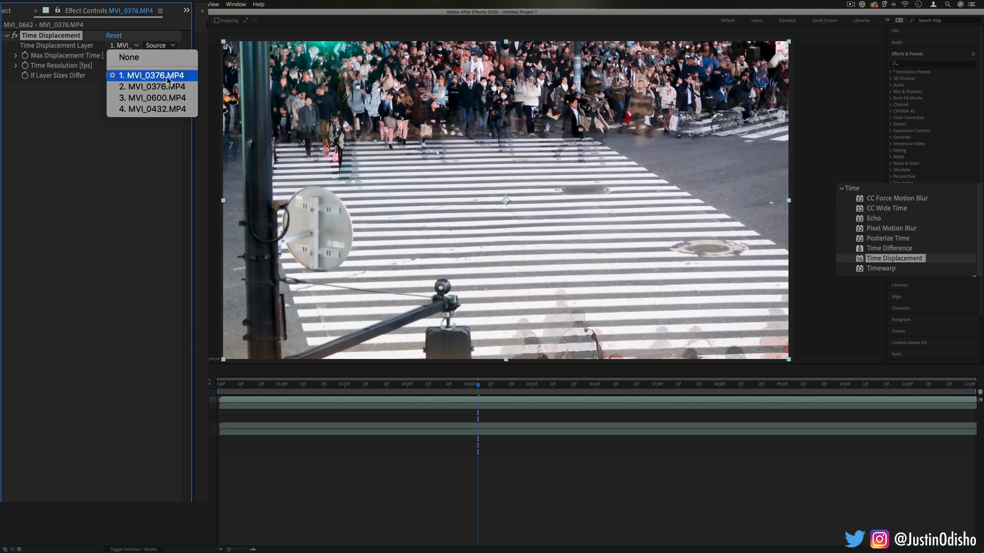
pyautogui.click(152, 75)
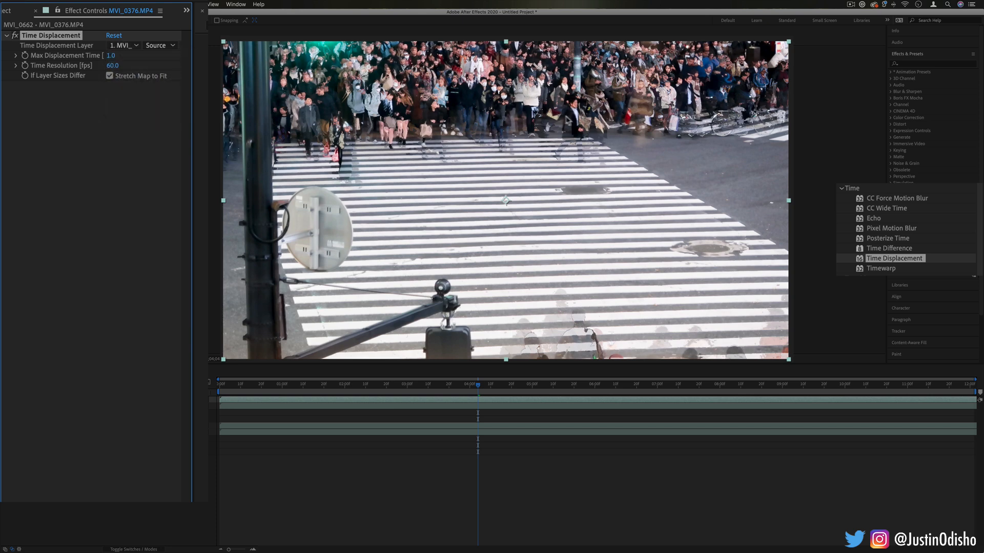
pyautogui.click(893, 258)
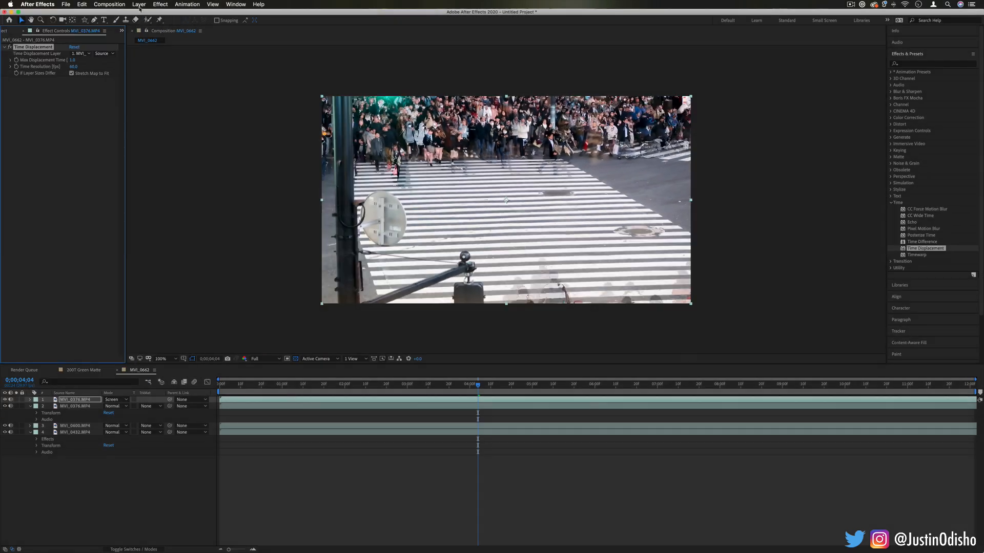
# Step: Create a new solid layer (Royal Blue Solid 3) and apply the Gradient Ramp effect to it
pyautogui.click(138, 4)
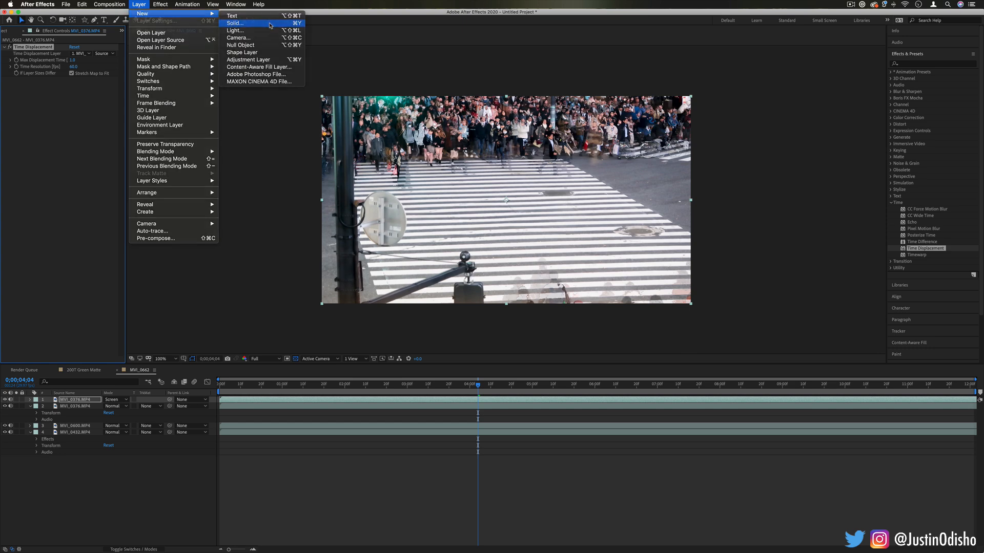
pyautogui.click(234, 23)
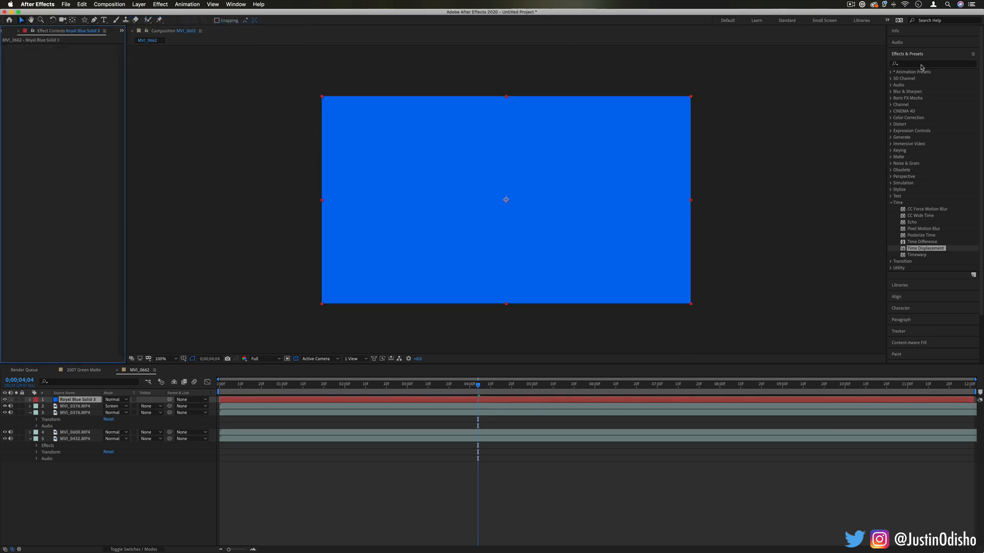
pyautogui.write('ramp')
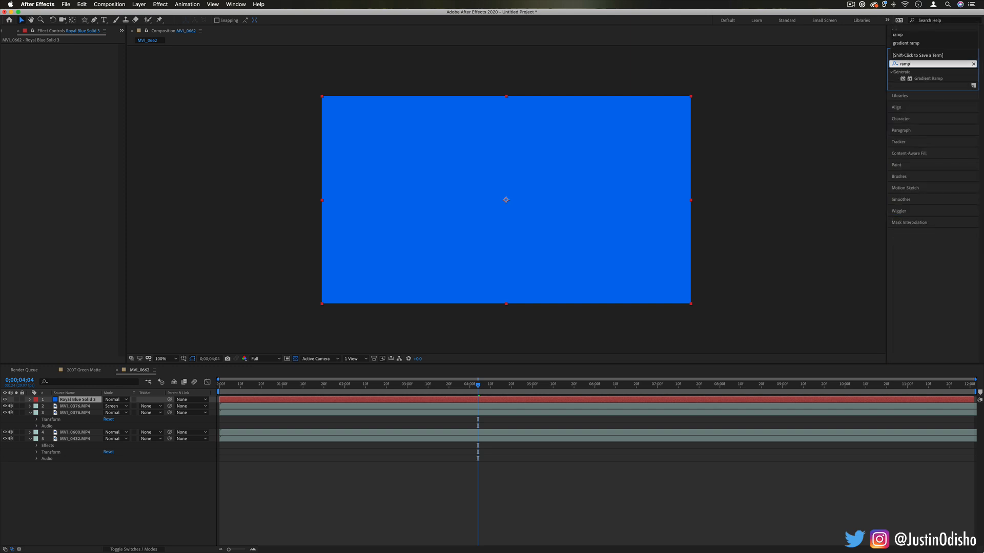
pyautogui.doubleClick(930, 78)
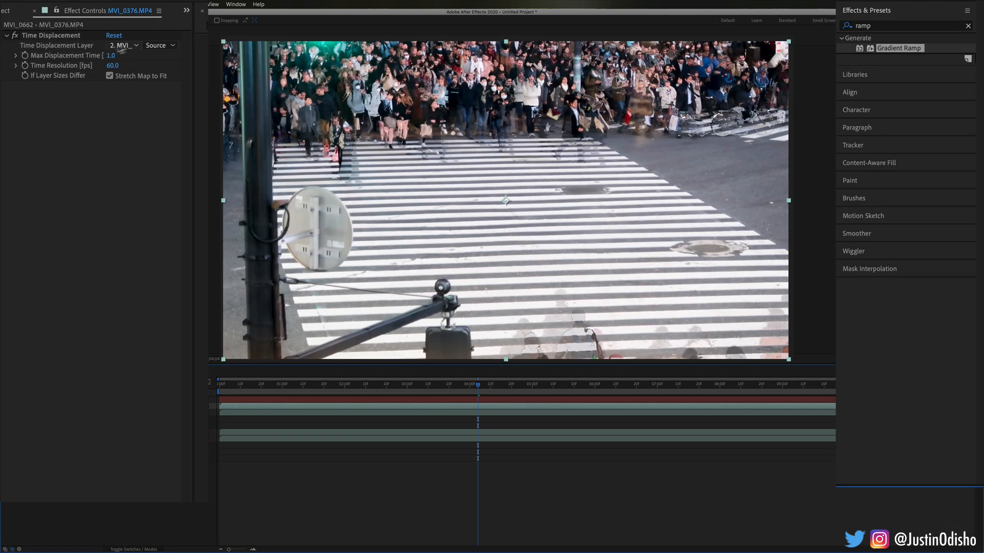
# Step: Set Time Displacement Layer to Royal Blue Solid 3 read with Effects & Masks, then shift the gradient ramp's start point
pyautogui.click(124, 44)
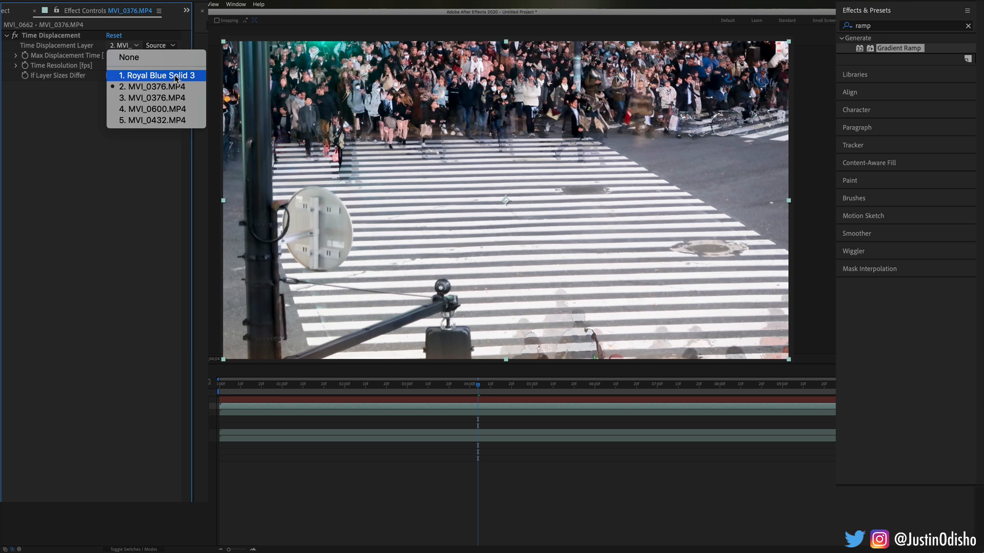
pyautogui.click(159, 75)
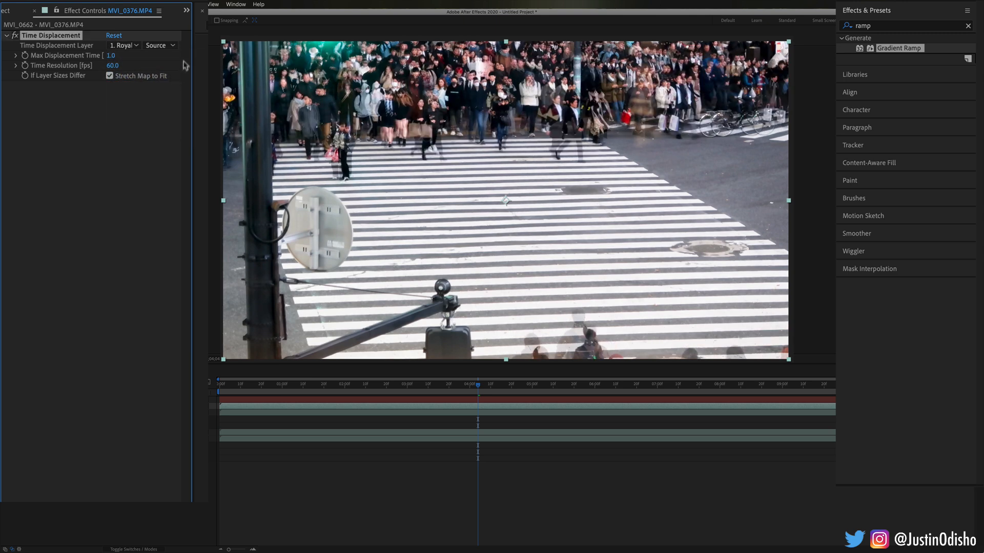
pyautogui.click(158, 45)
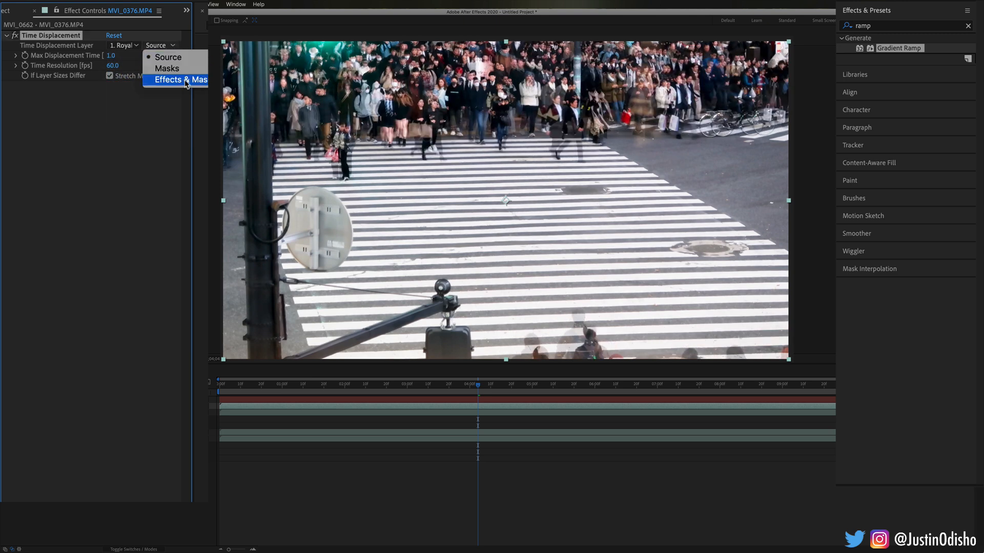
pyautogui.click(182, 79)
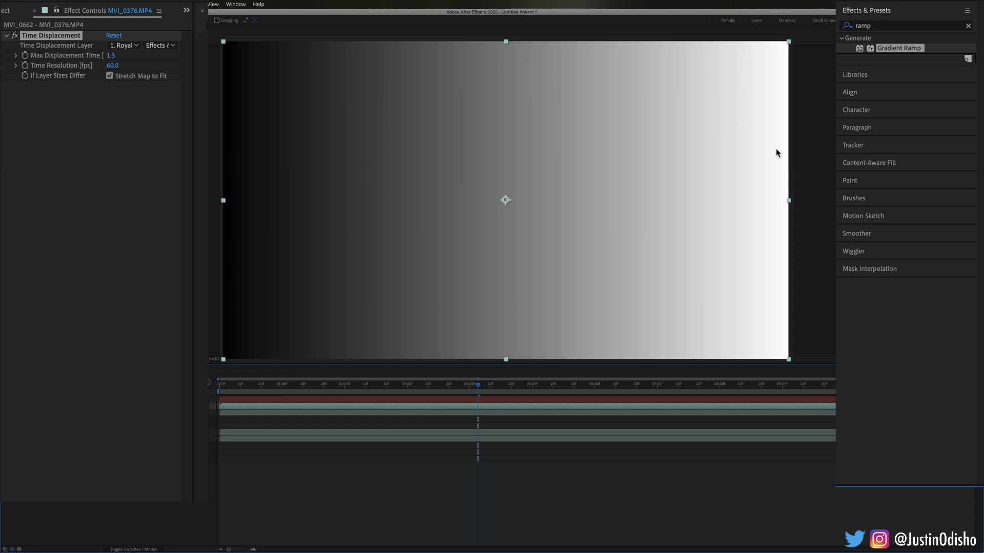
pyautogui.moveTo(232, 155)
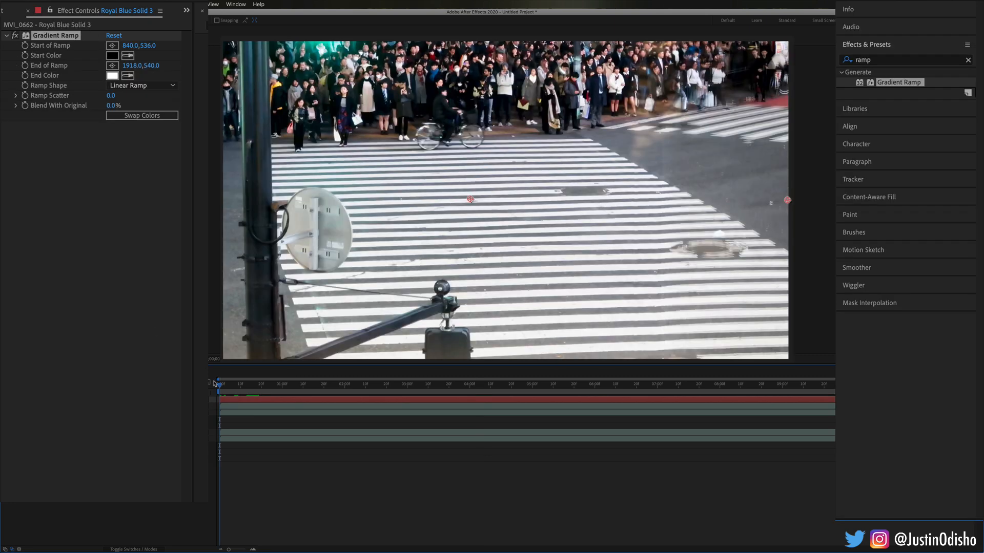
pyautogui.moveTo(220, 382); pyautogui.dragTo(263, 382)
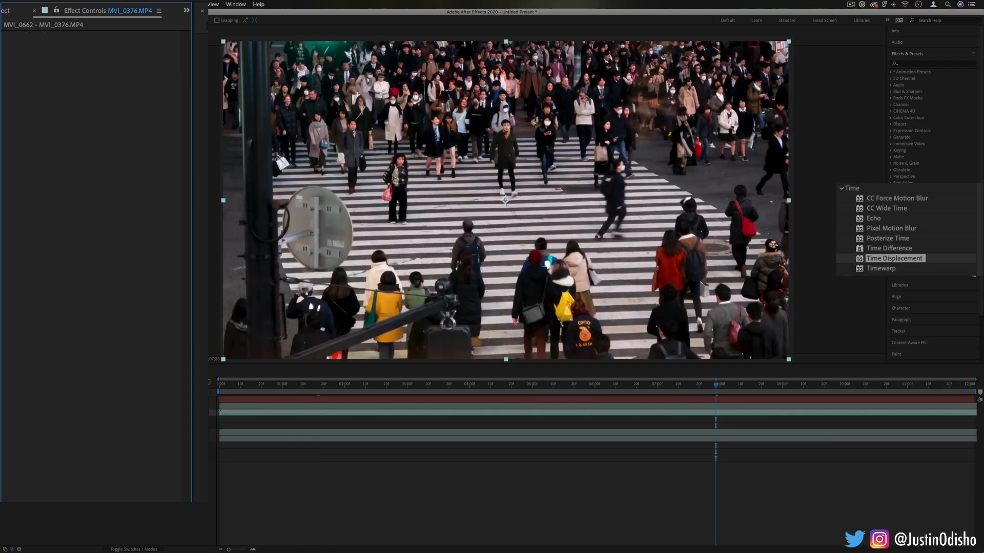
pyautogui.moveTo(880, 268)
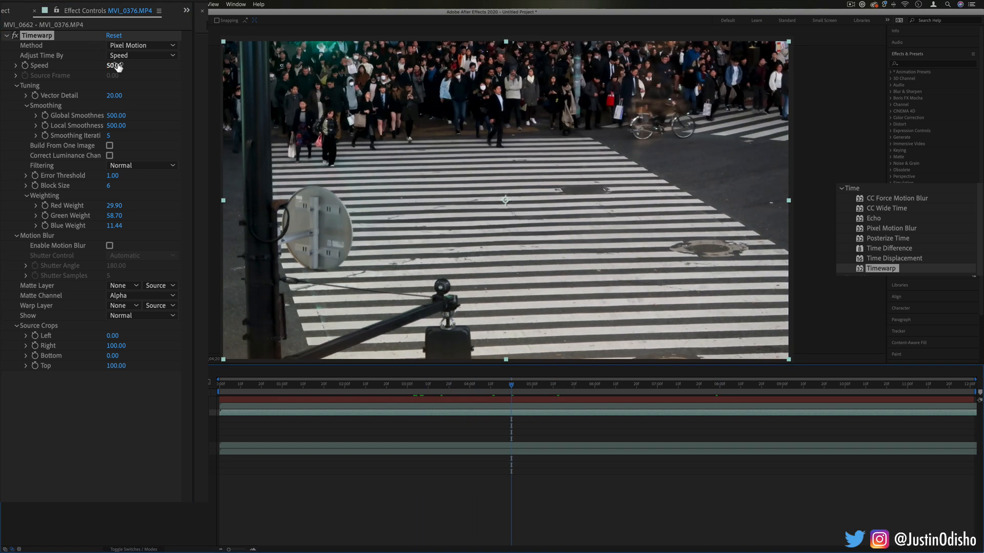
# Step: Lower the Timewarp Speed to 25 for slow motion and preview the result
pyautogui.doubleClick(113, 66)
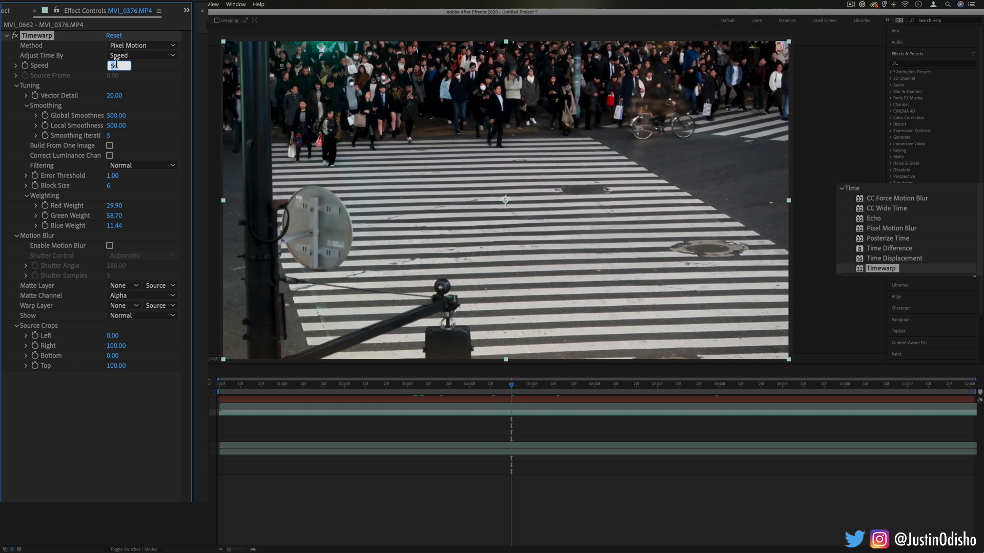
pyautogui.write('25.00')
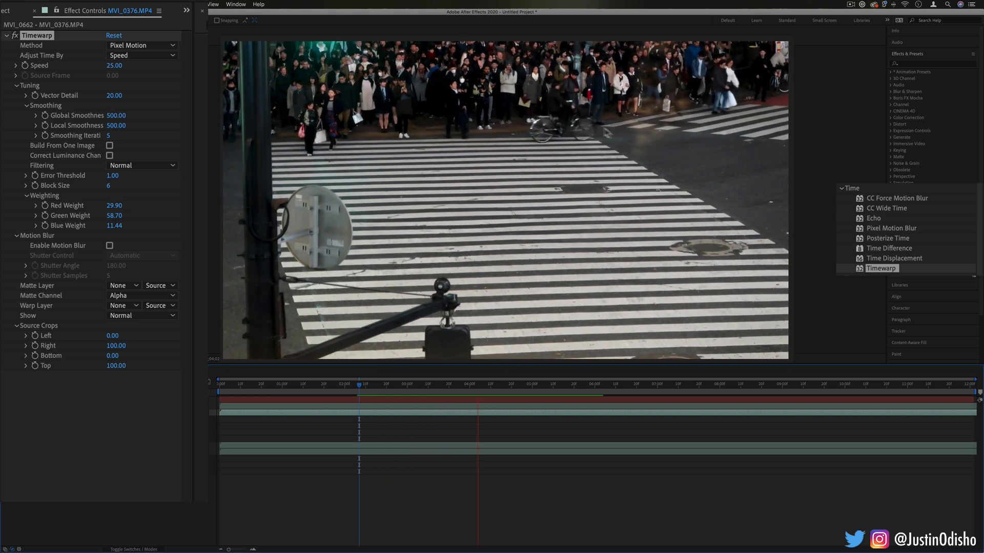
pyautogui.click(619, 383)
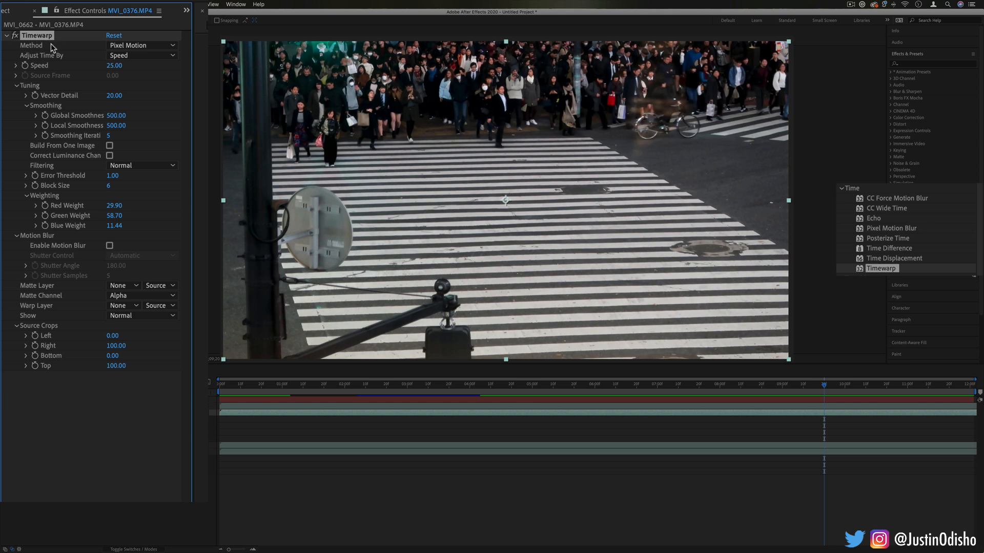
pyautogui.moveTo(33, 88)
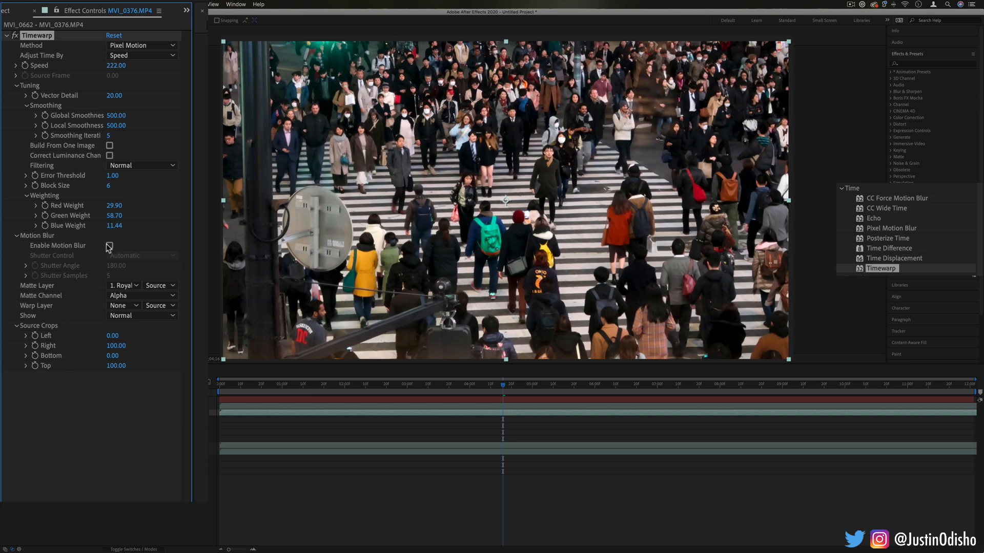
# Step: Check Enable Motion Blur on the sped-up Timewarp clip
pyautogui.click(109, 245)
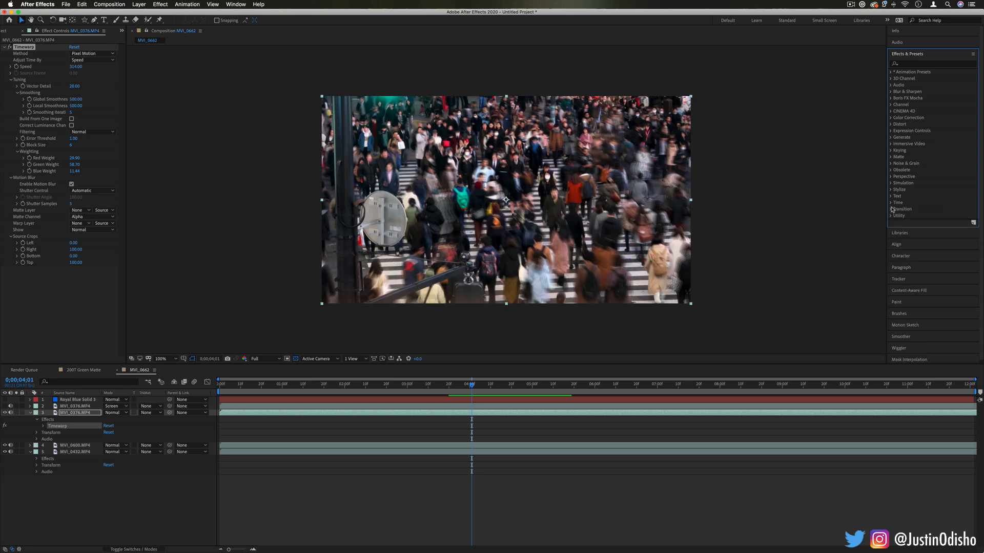
# Step: Expand the Transition category in Effects & Presets to list its effects
pyautogui.click(902, 209)
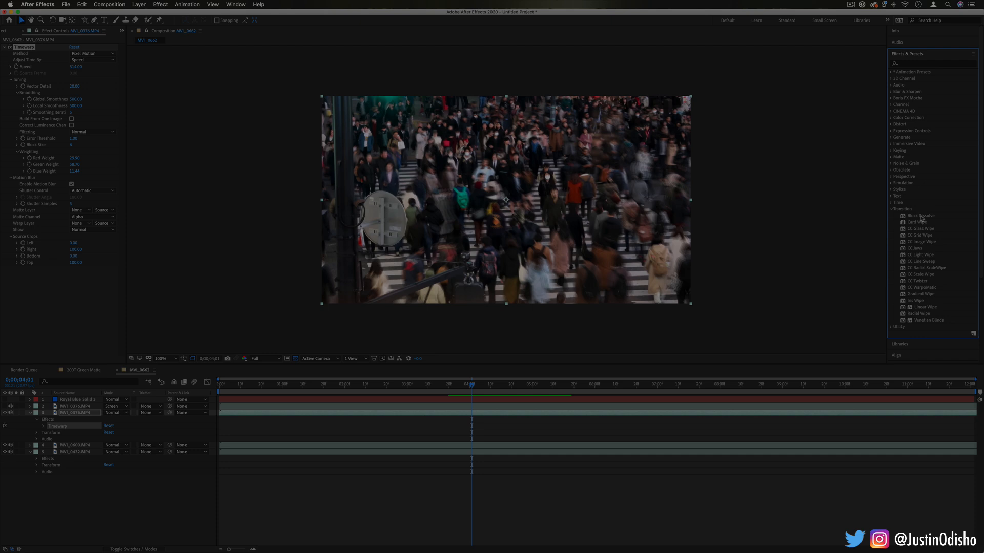
pyautogui.moveTo(921, 218)
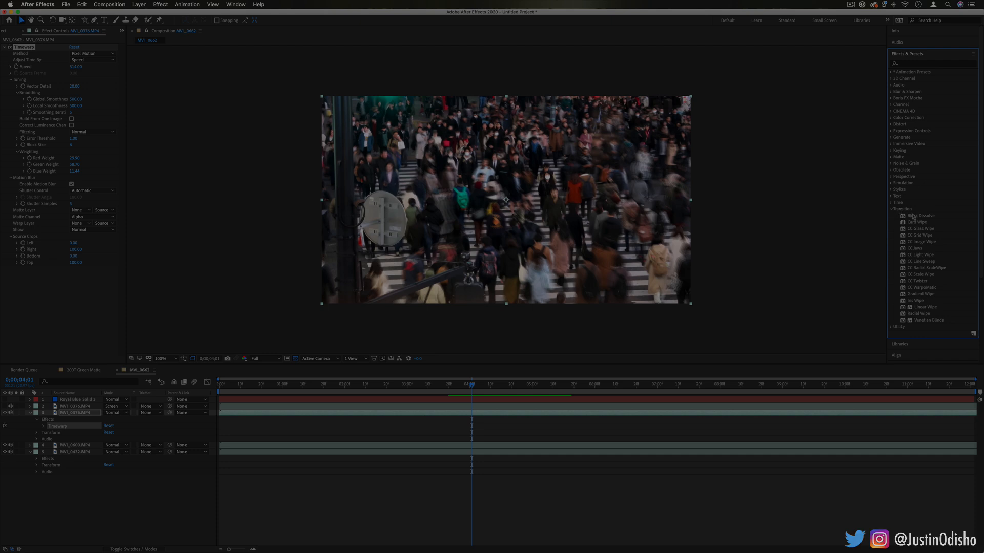